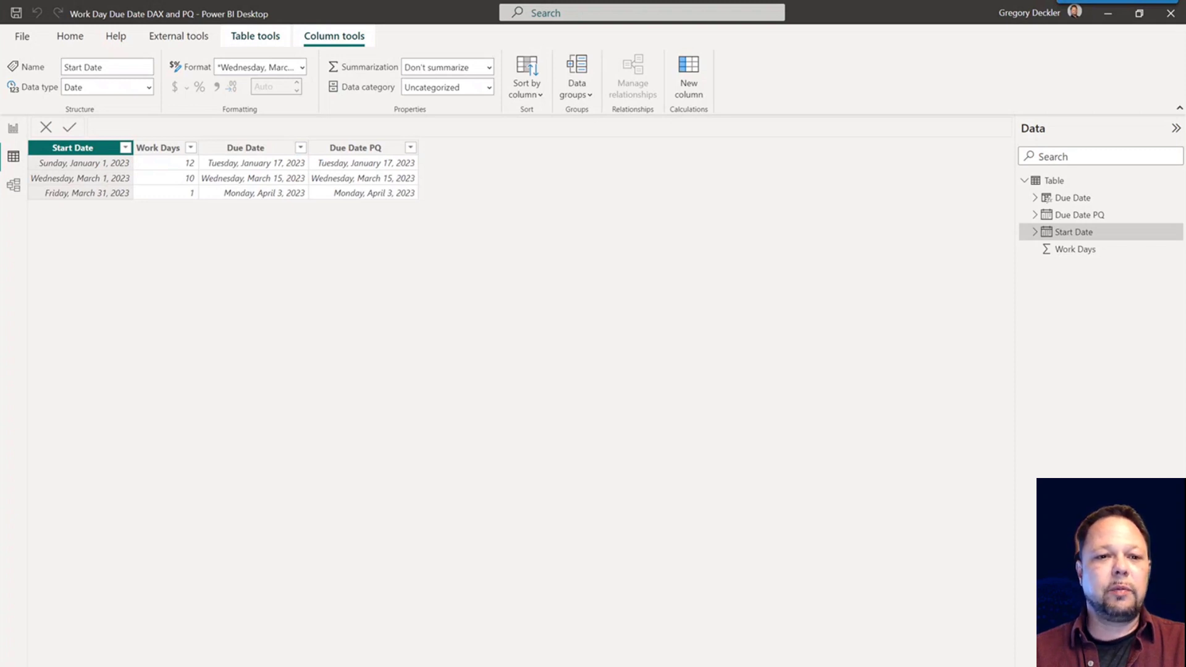
mouse_move(187, 266)
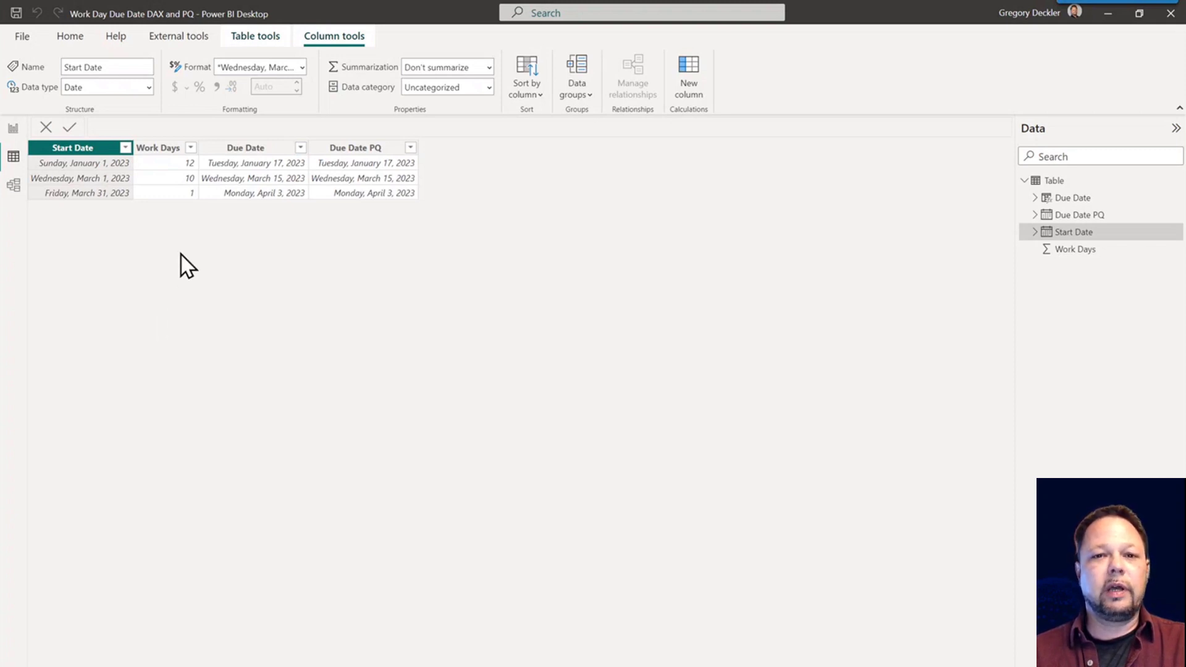
mouse_move(261, 251)
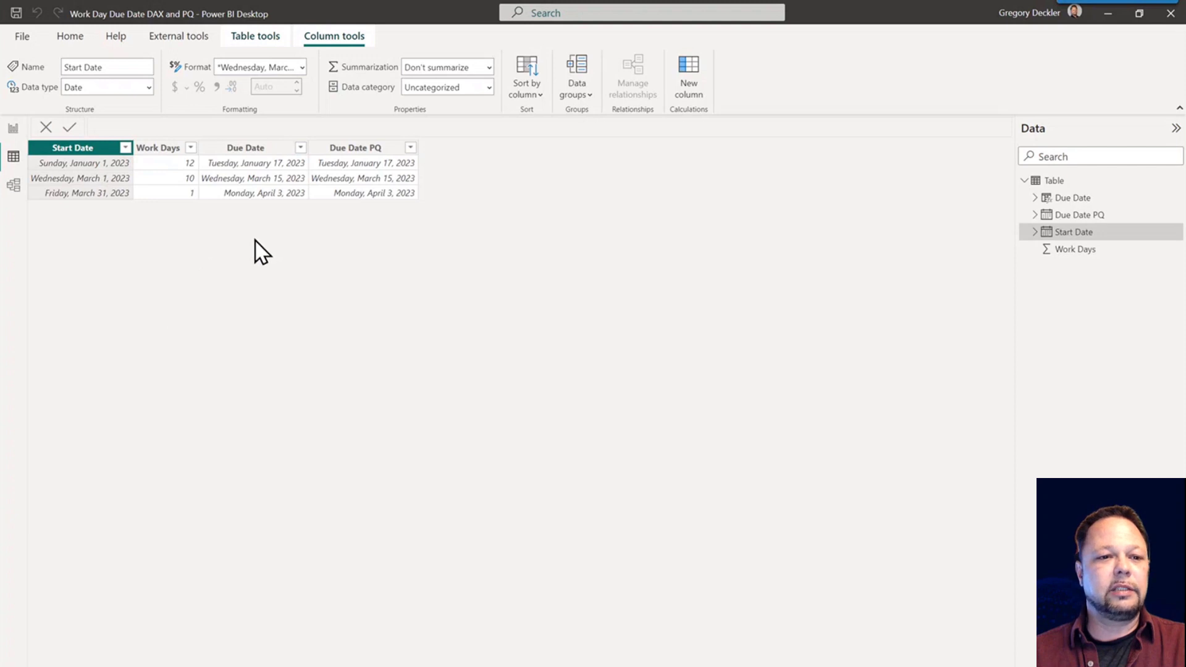
mouse_move(241, 234)
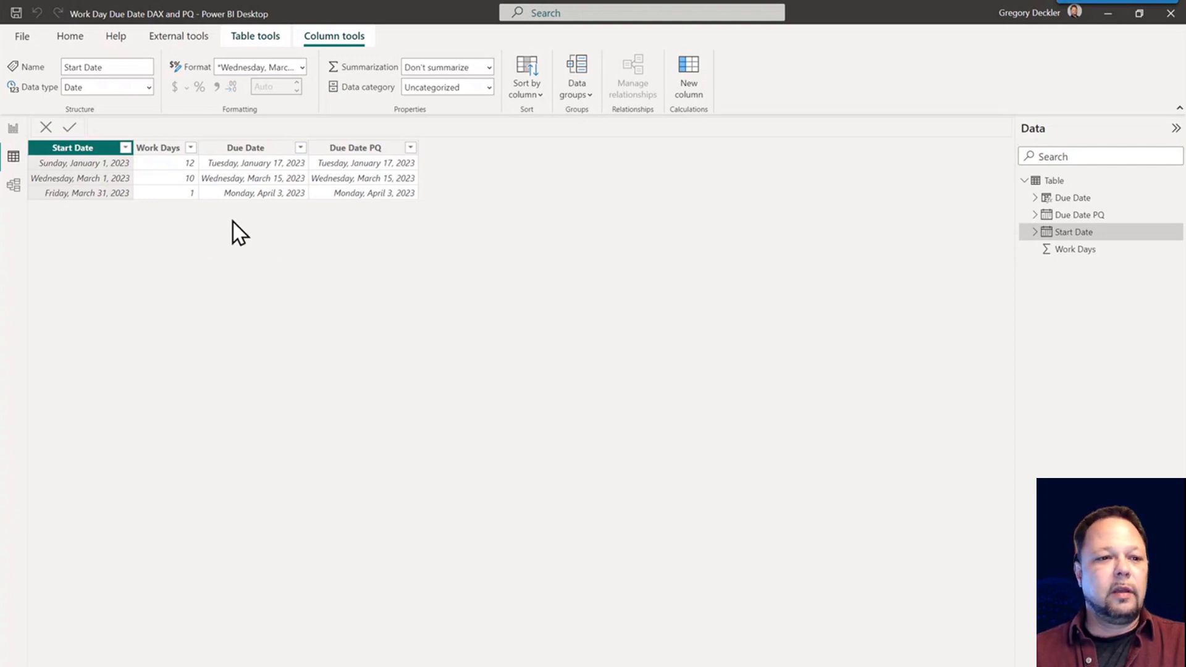
mouse_move(220, 241)
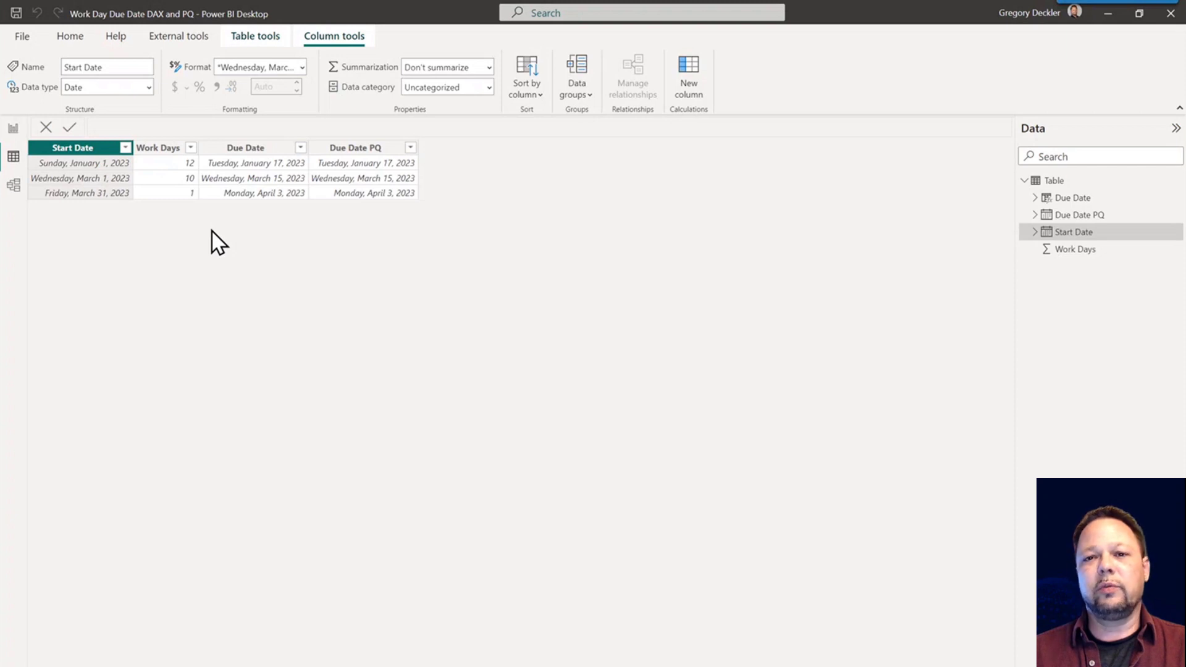
mouse_move(114, 215)
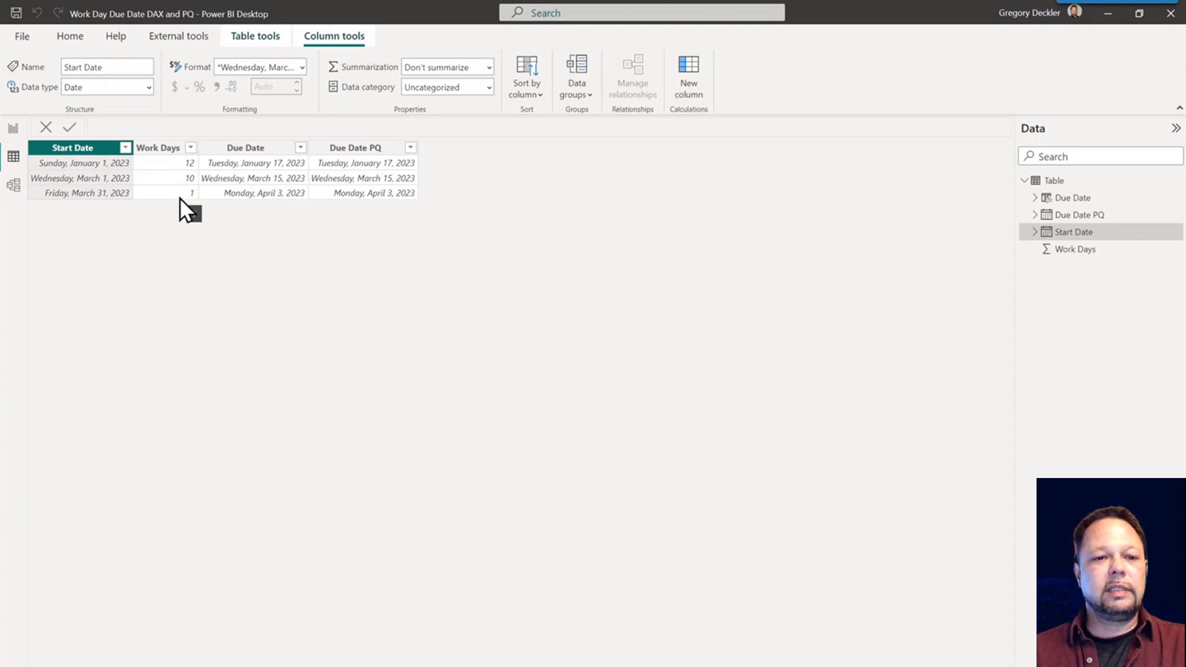
Select the Due Date column to reveal its DAX weekday-calendar formula in the formula bar.
click(244, 147)
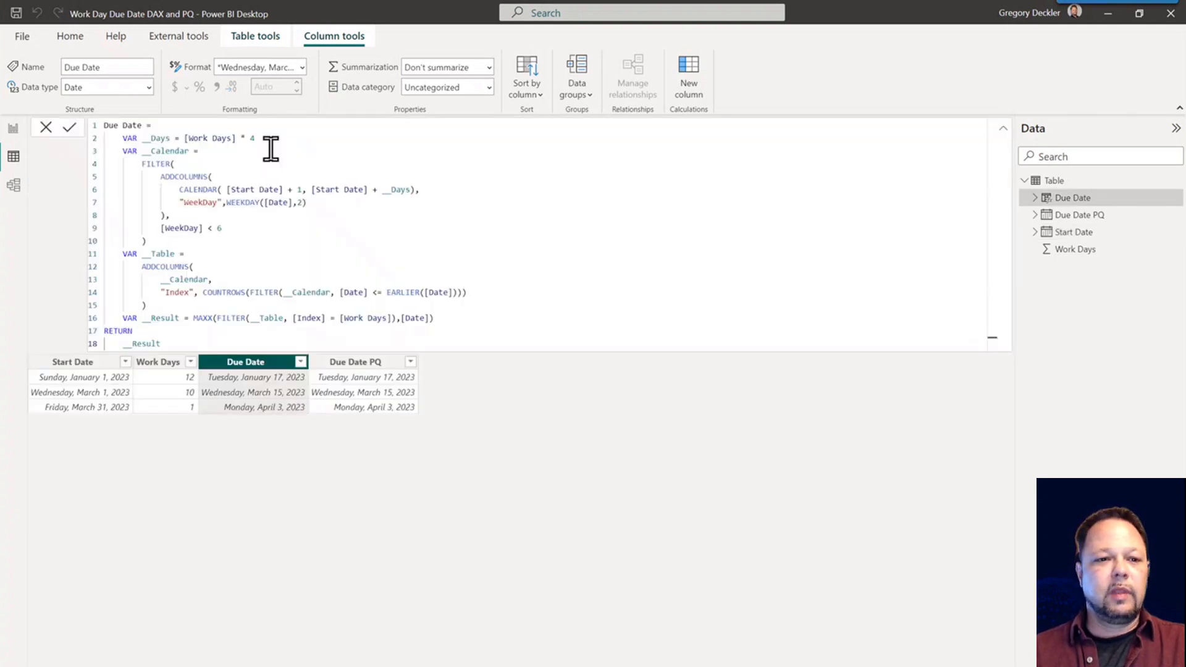
mouse_move(290, 225)
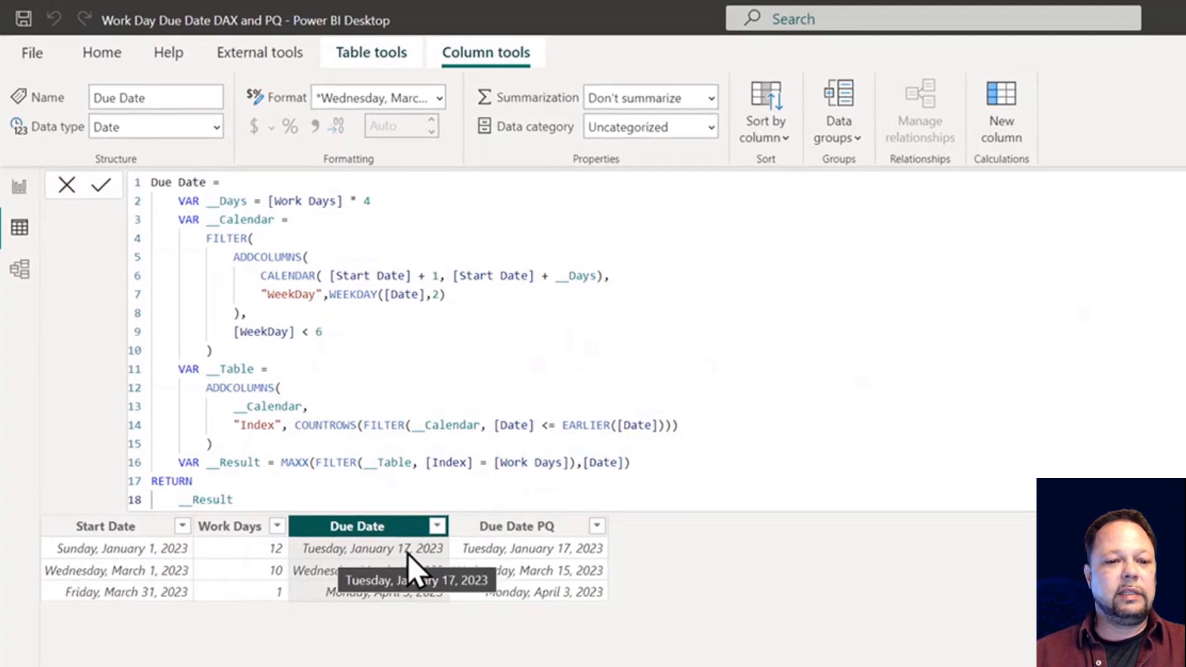
mouse_move(420, 574)
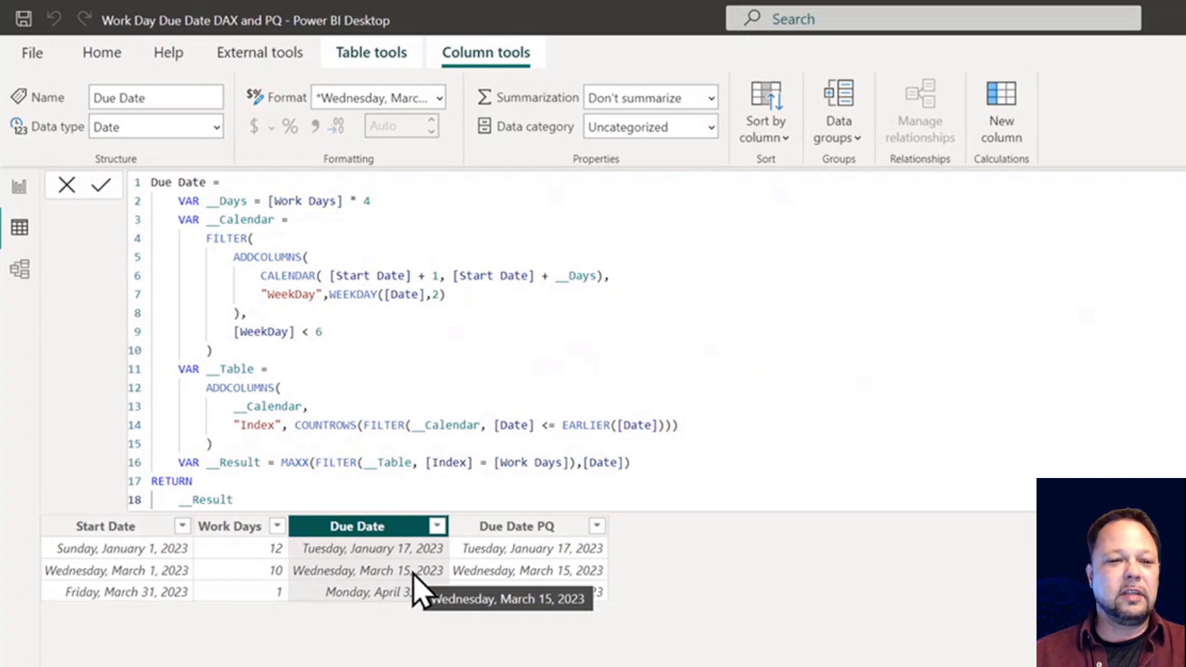
mouse_move(159, 591)
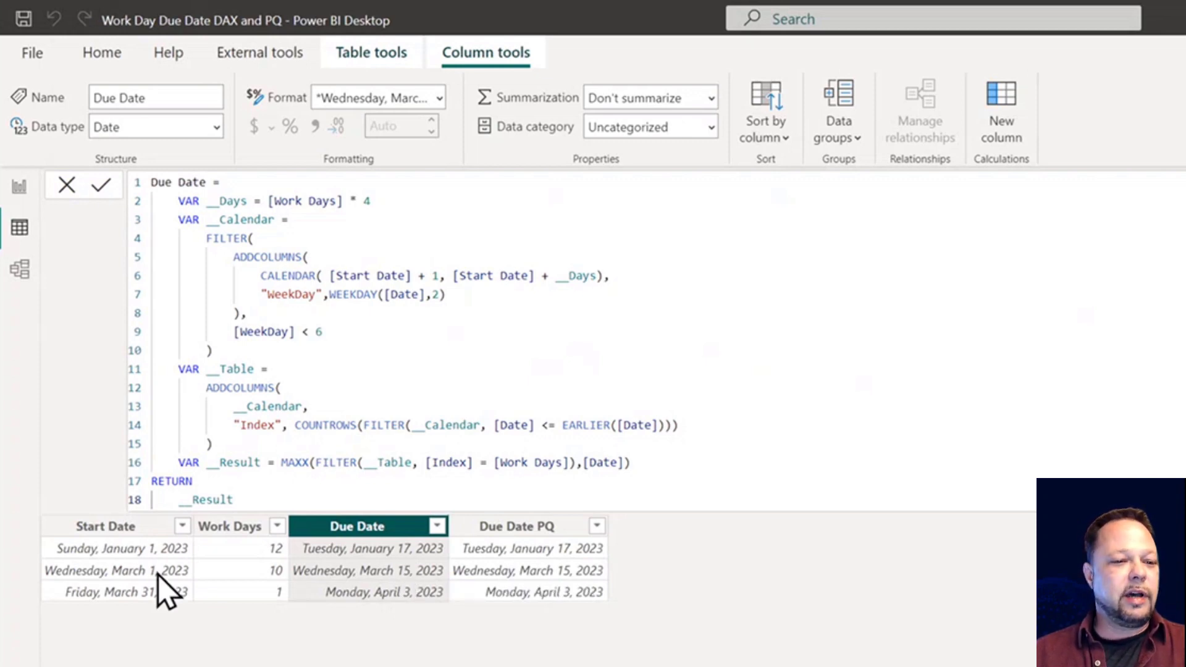
mouse_move(147, 582)
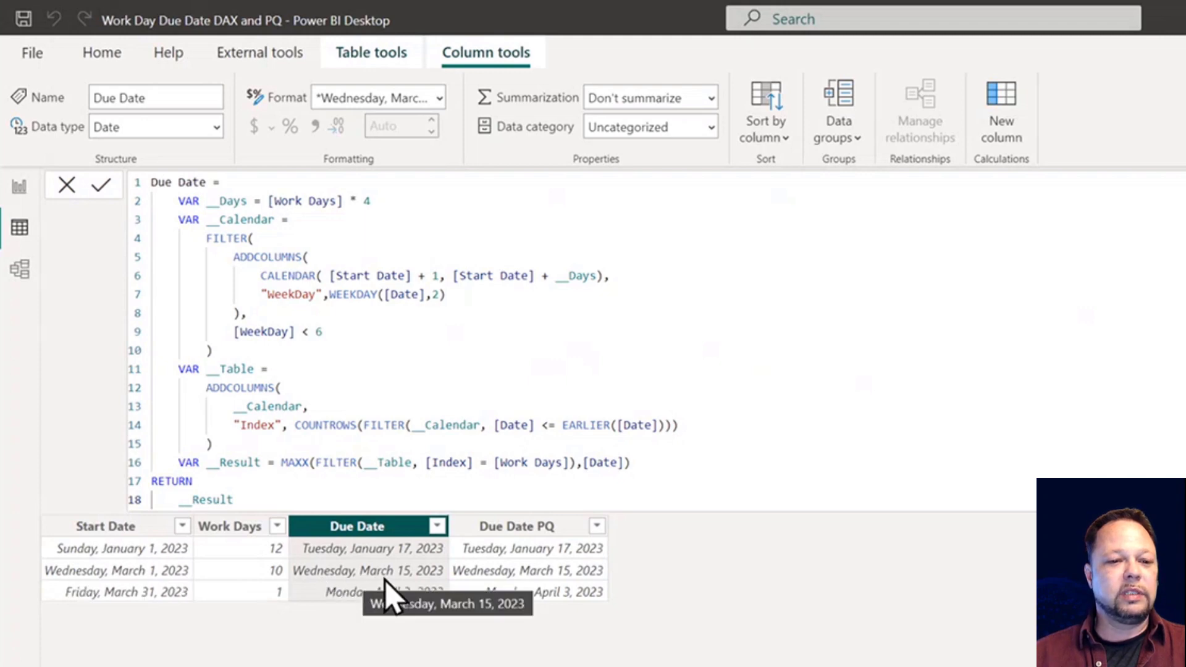
mouse_move(412, 595)
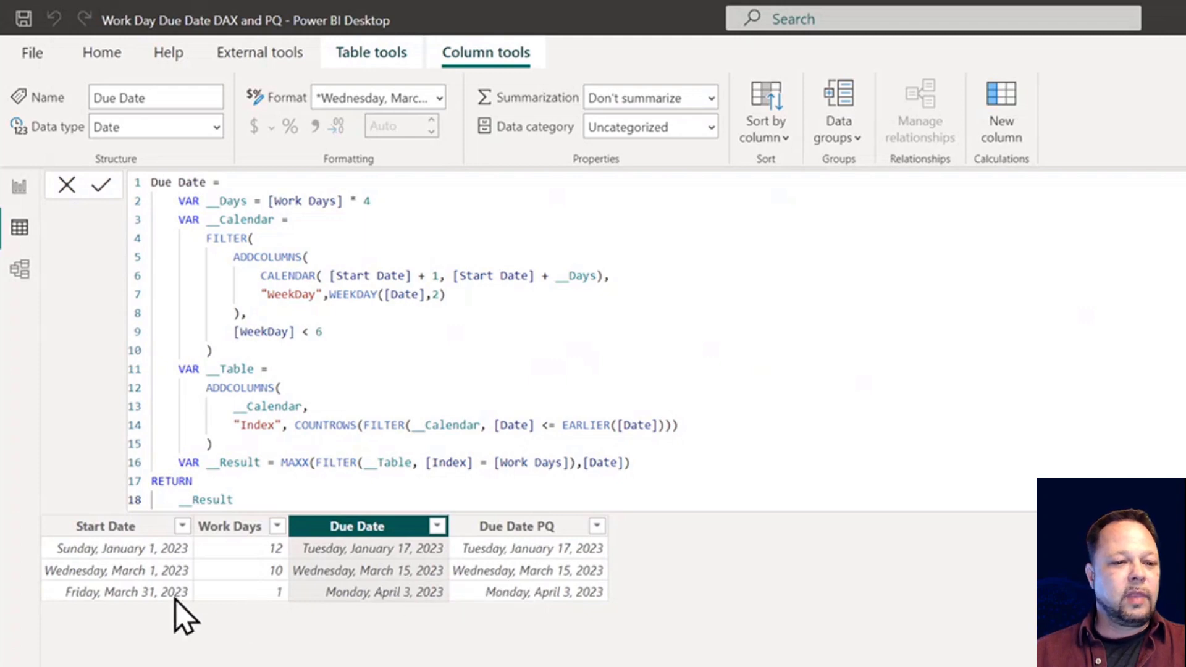
mouse_move(173, 611)
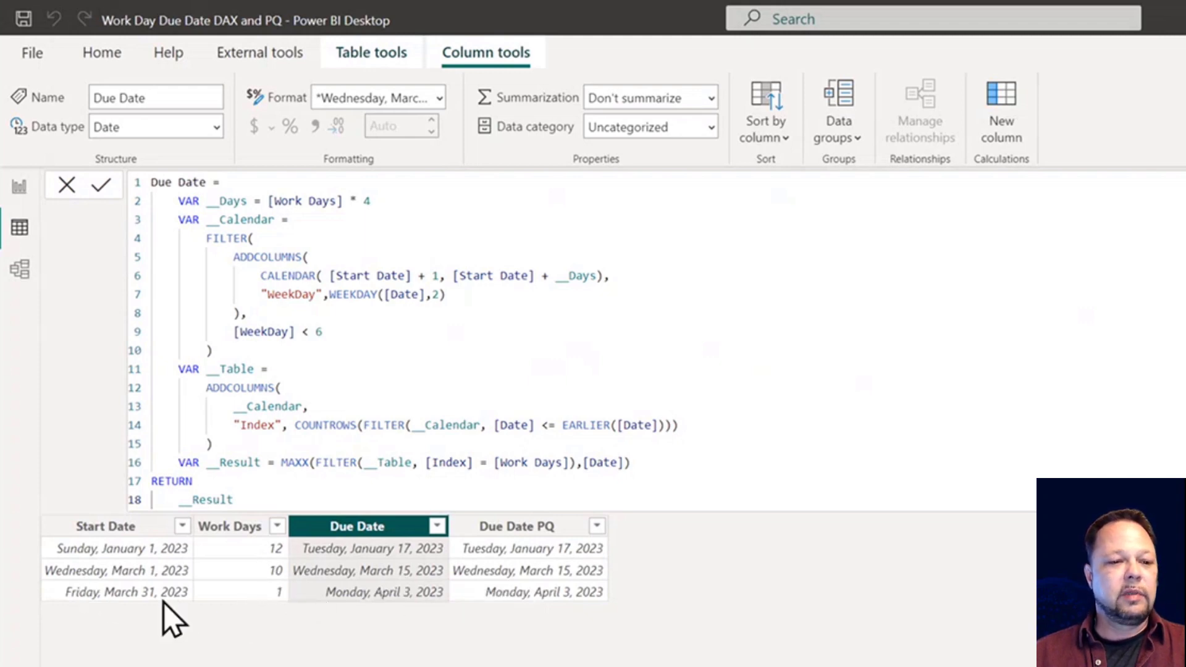
mouse_move(272, 613)
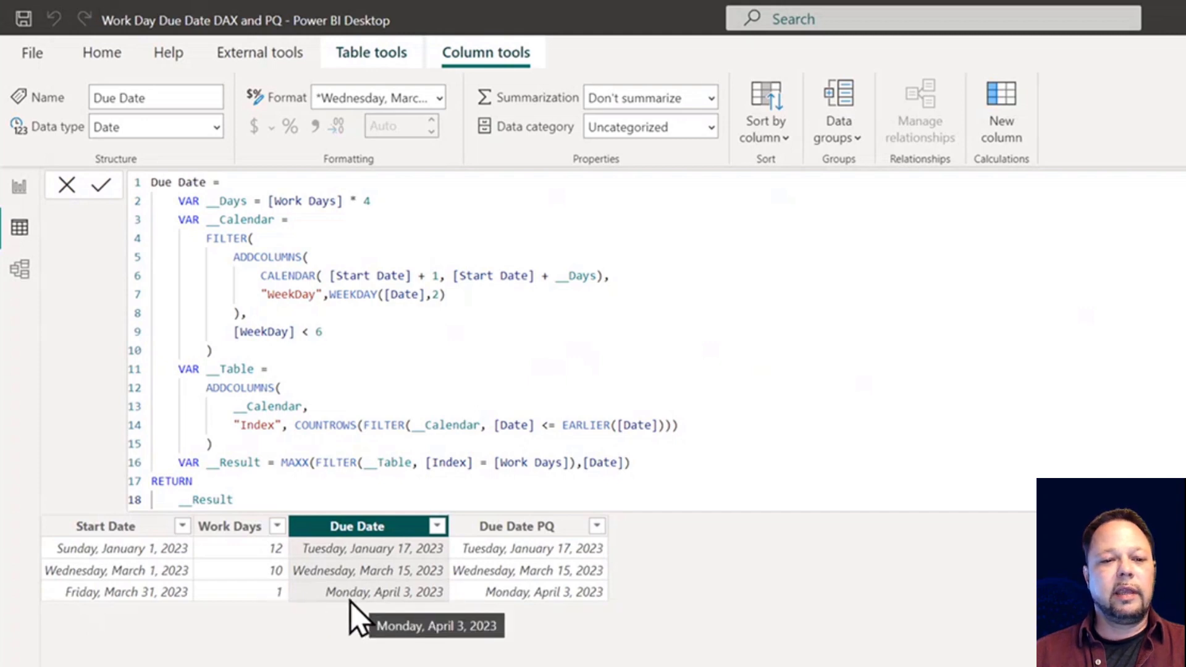
mouse_move(430, 604)
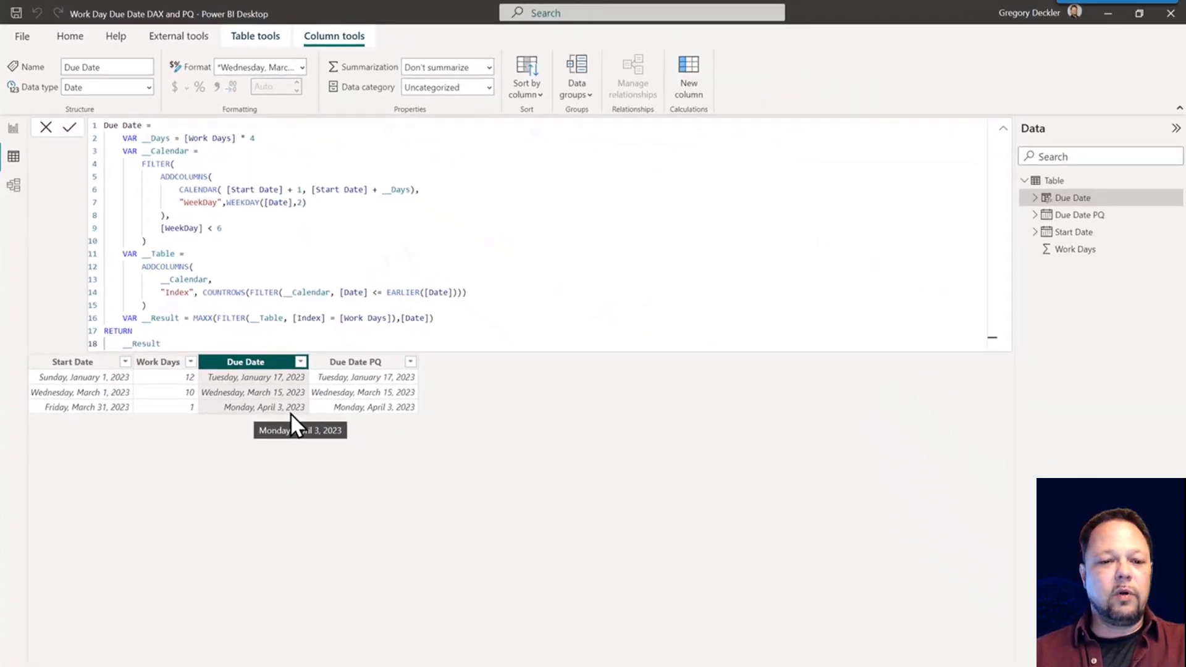
mouse_move(634, 581)
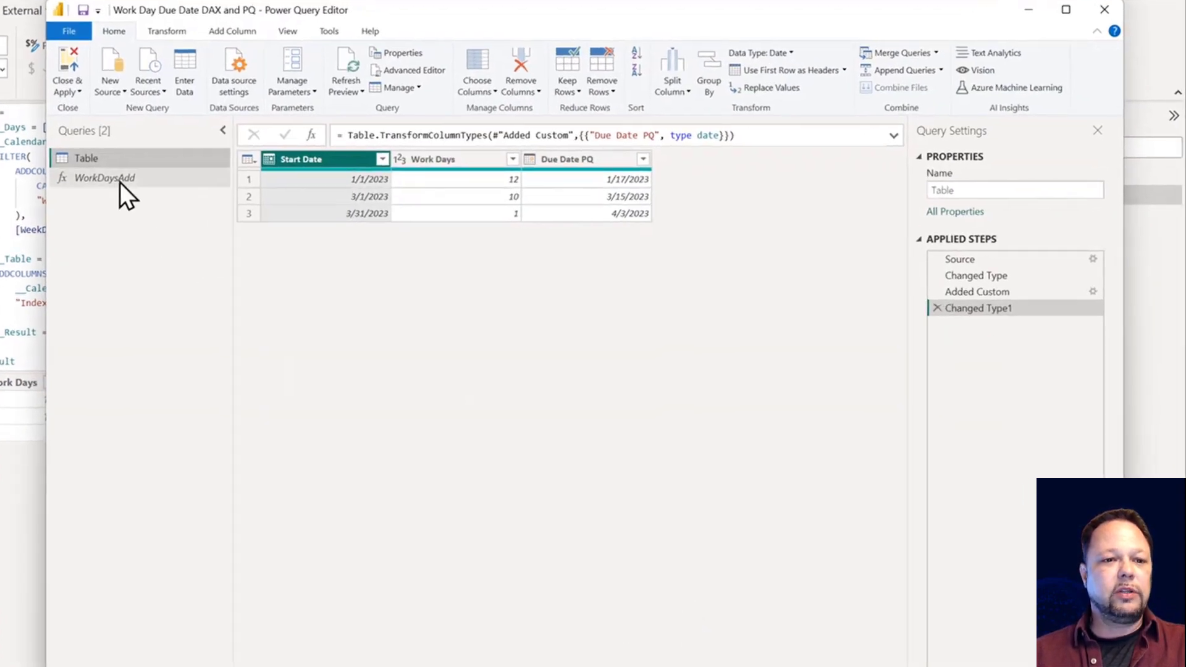
Select the WorkDaysAdd function query showing Start and WorkDays parameters, then return to Table.
click(104, 177)
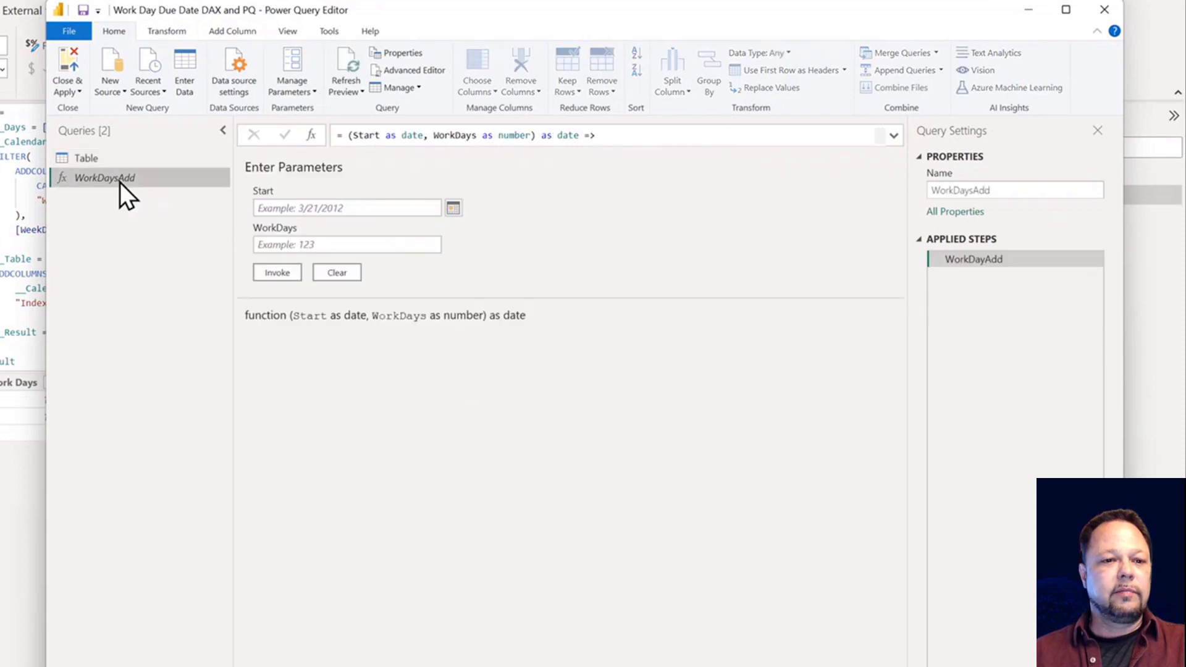
click(87, 157)
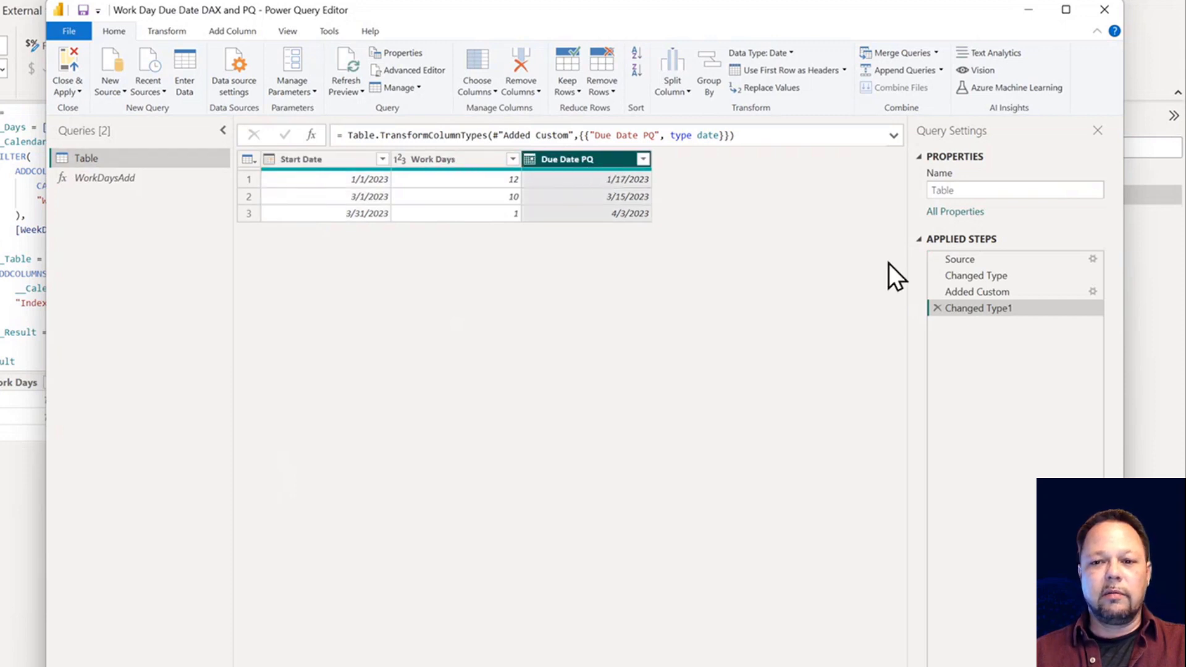
Inspect the Added Custom step's Invoke Custom Function settings calling WorkDaysAdd, then dismiss them.
click(976, 292)
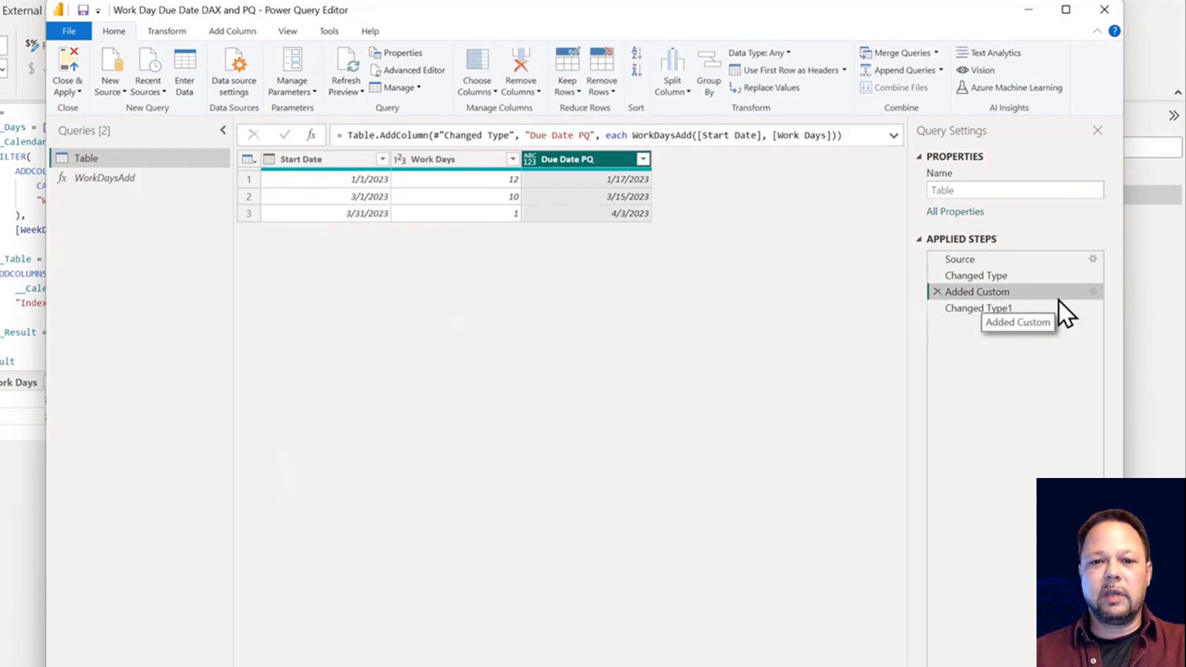
mouse_move(1094, 291)
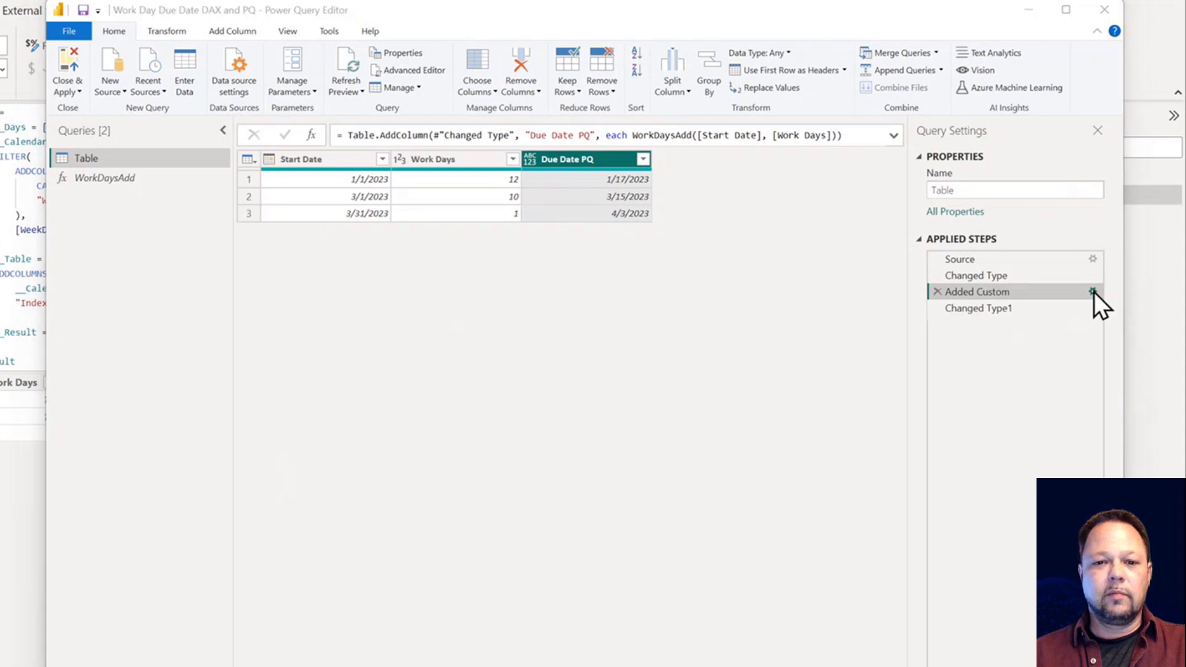
click(1092, 291)
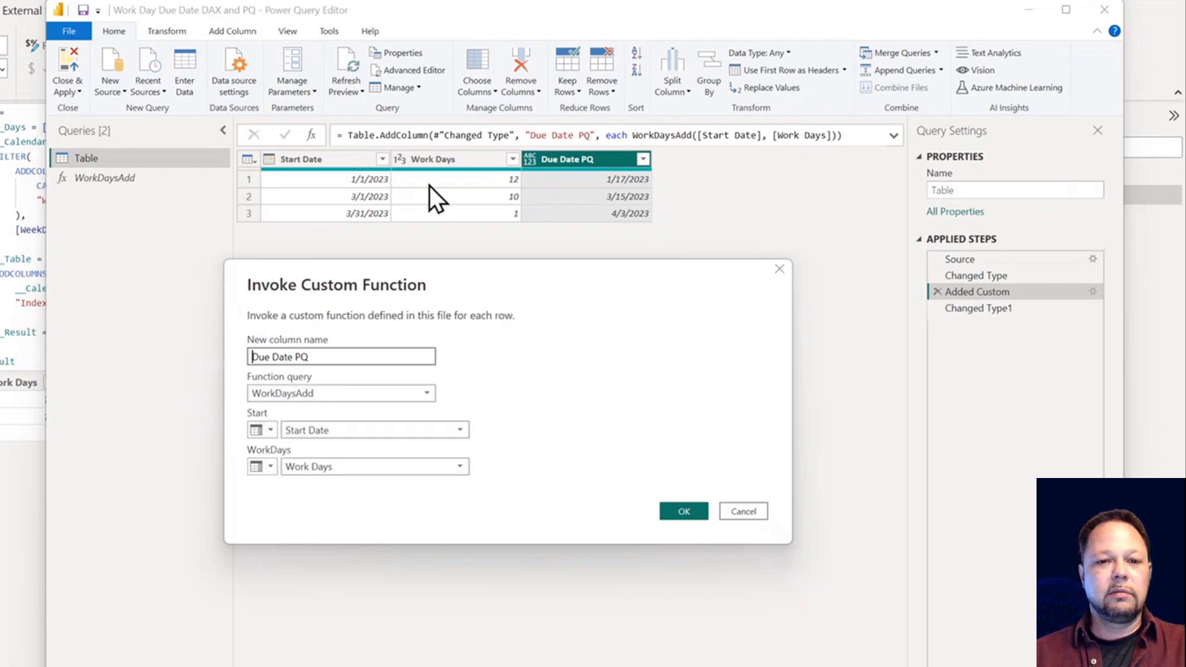
mouse_move(747, 425)
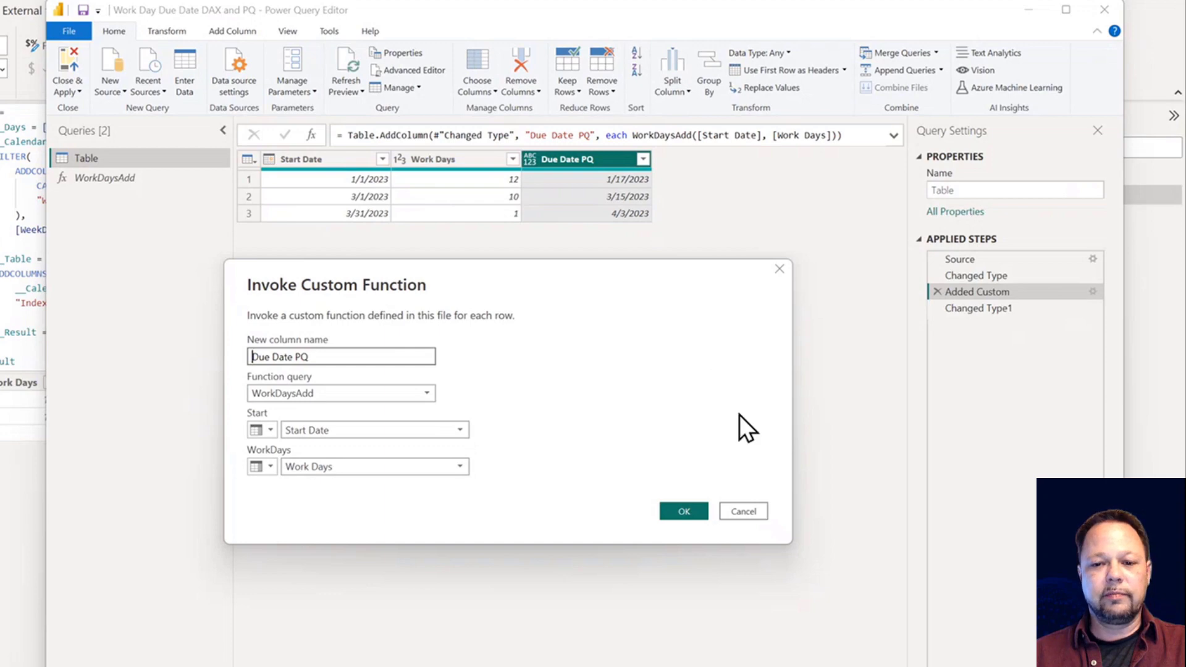
click(682, 510)
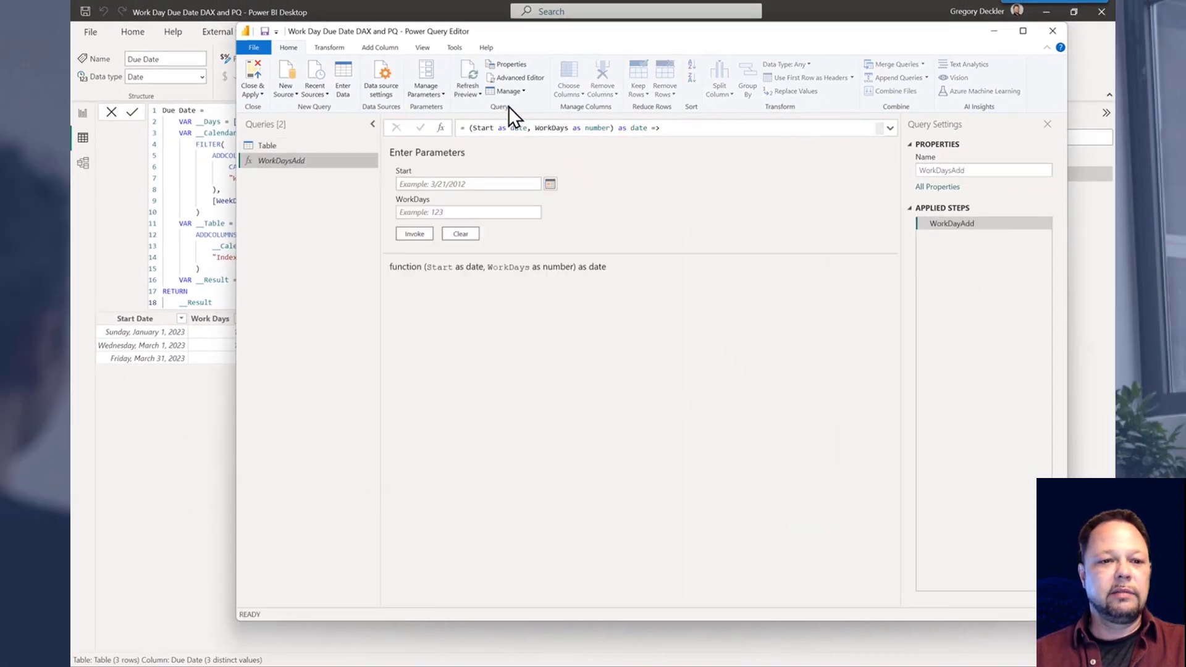
Show WorkDaysAdd's full M code in the Advanced Editor.
click(519, 77)
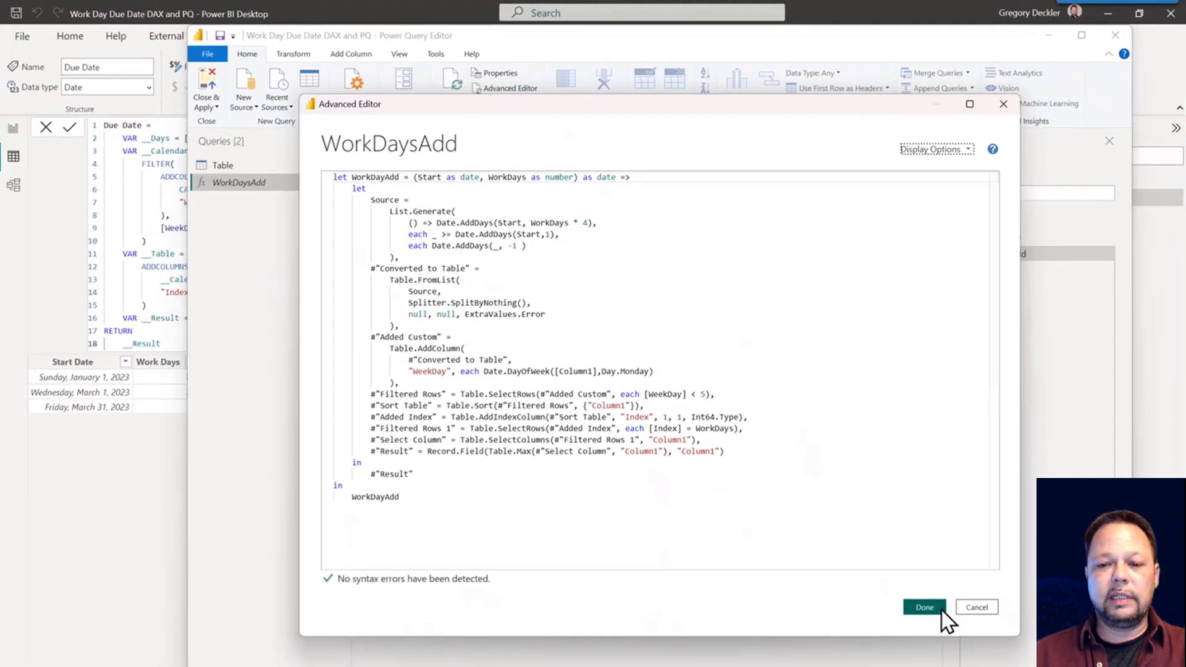
Invoke WorkDaysAdd with Start 1/1/2023 and 12 WorkDays returning 1/17/2023, then return to Table.
click(923, 607)
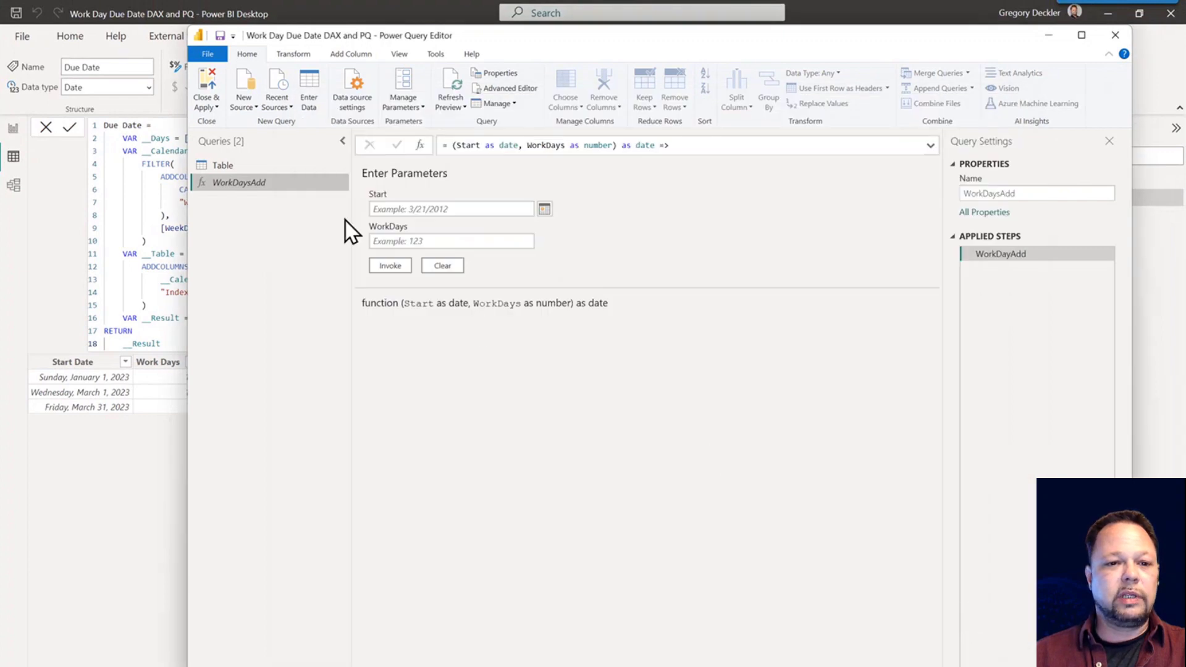
click(451, 209)
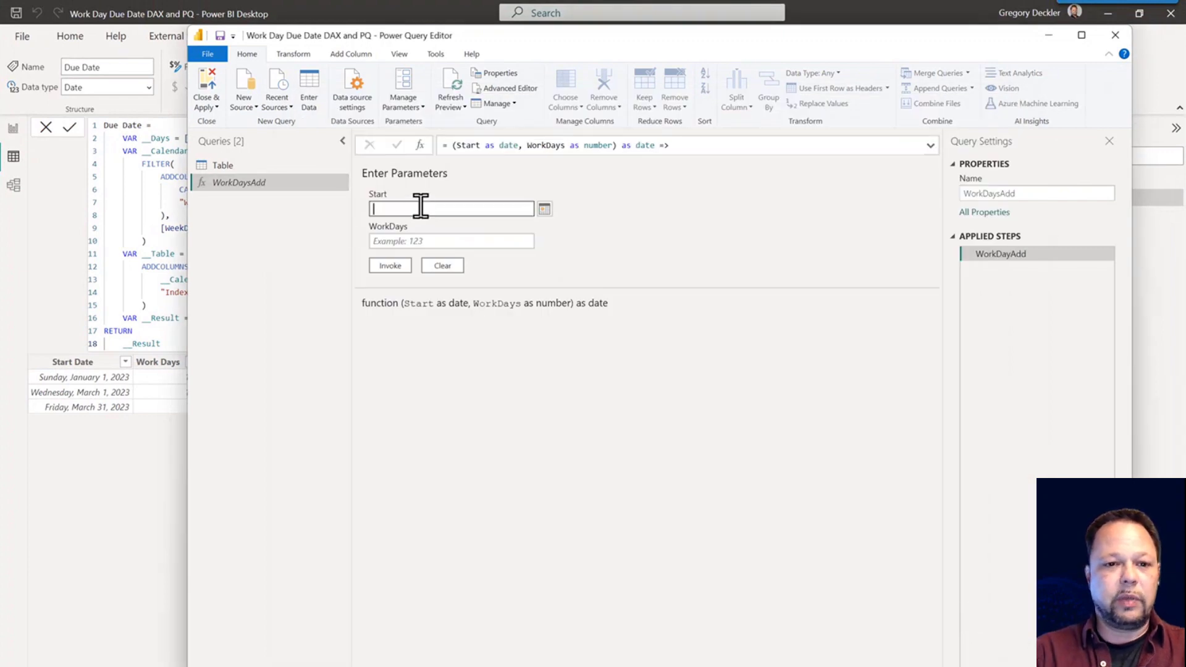
text(1/1/2023)
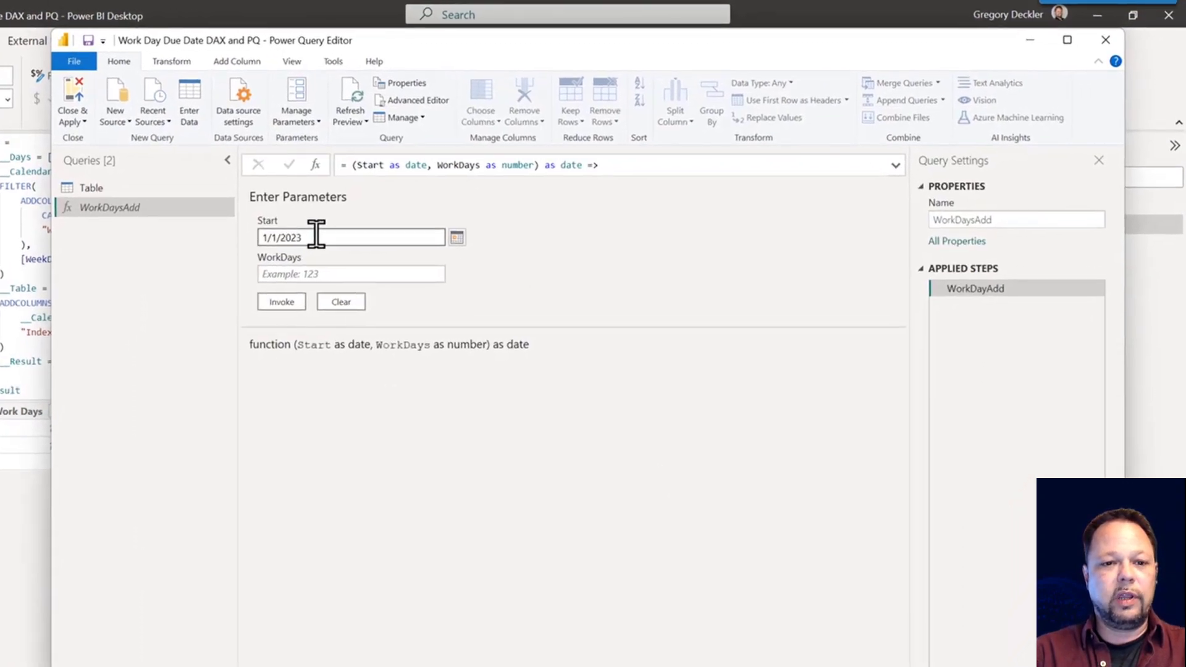
text(12)
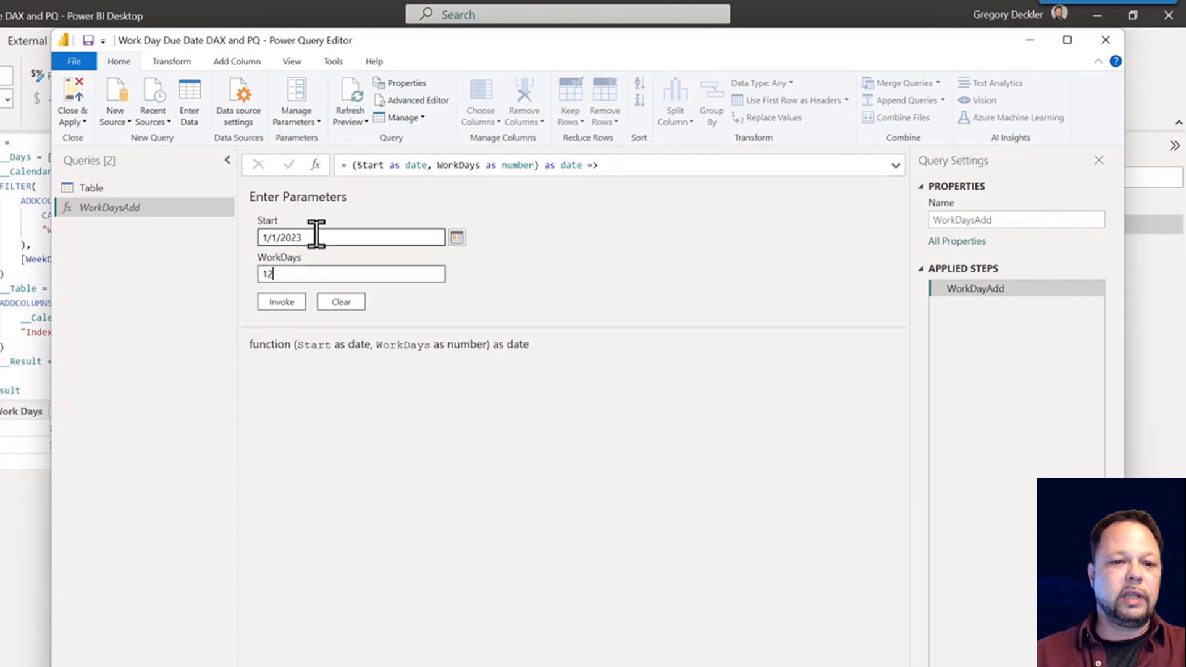
click(281, 302)
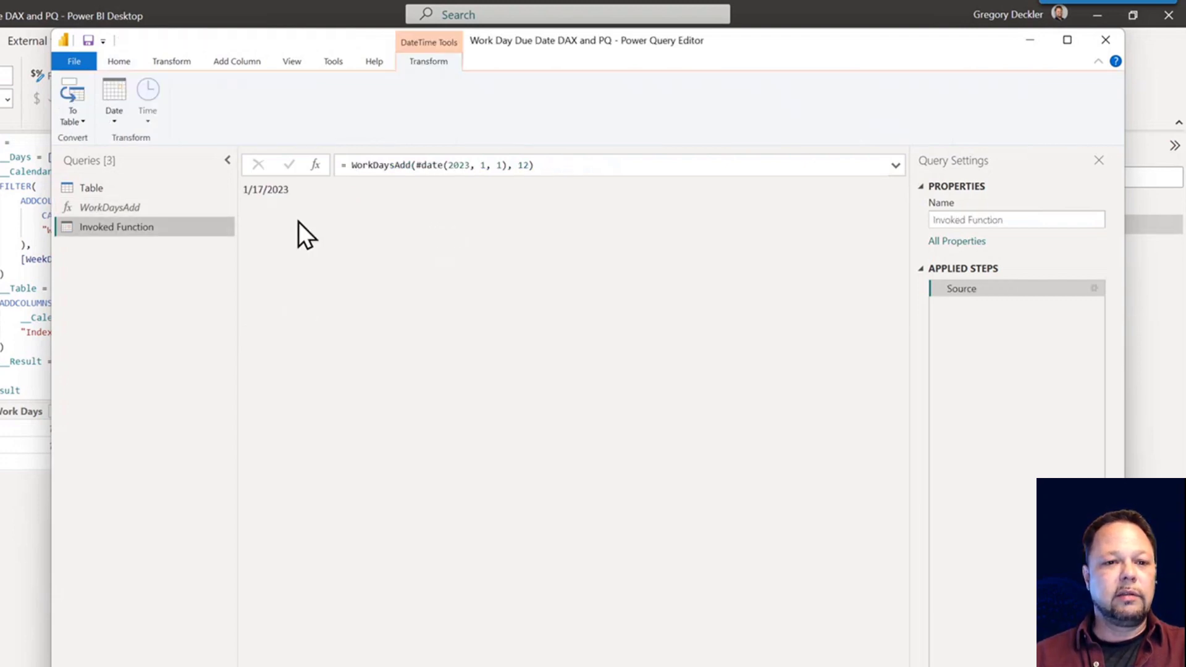
mouse_move(295, 208)
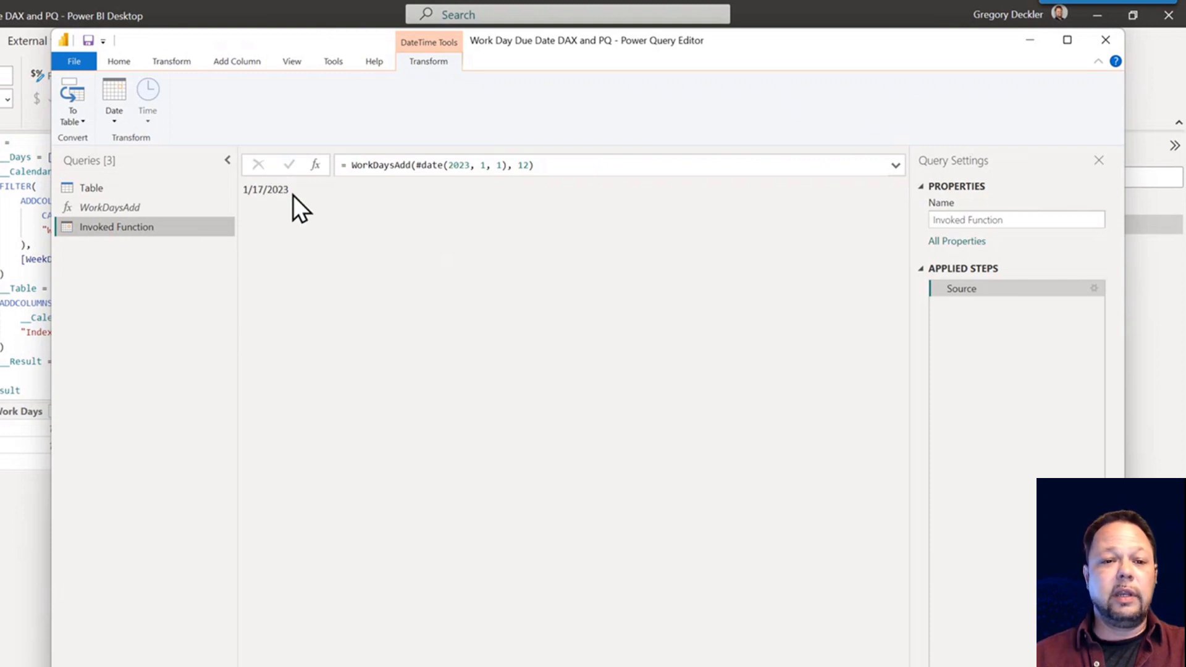
click(91, 187)
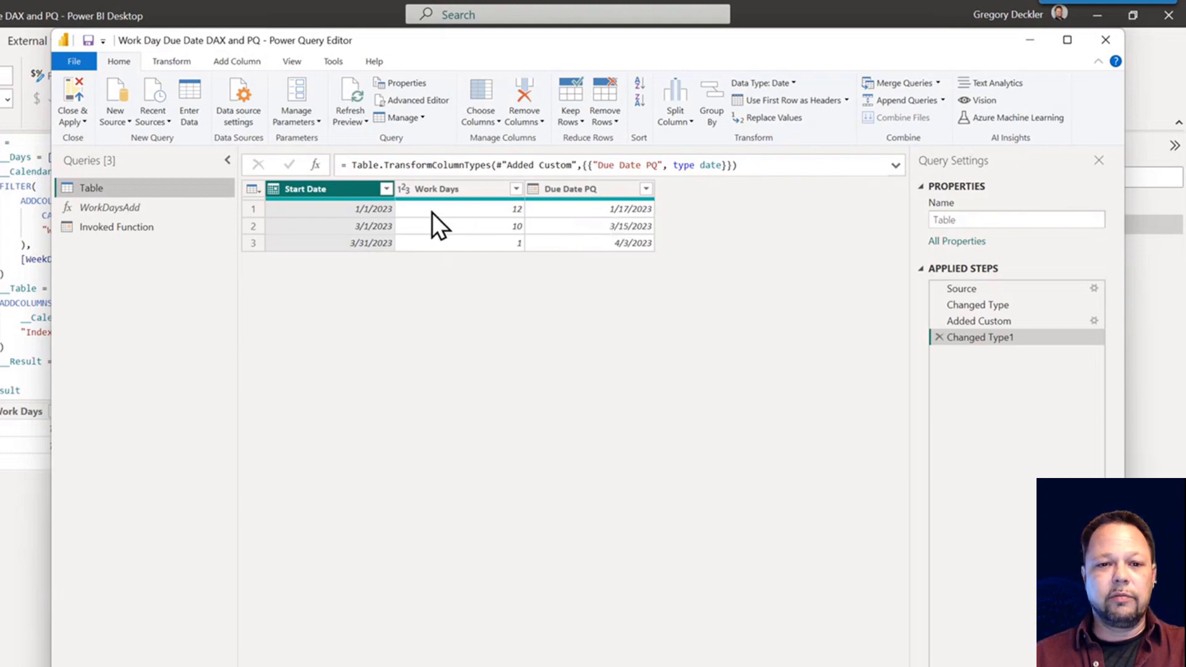
mouse_move(442, 128)
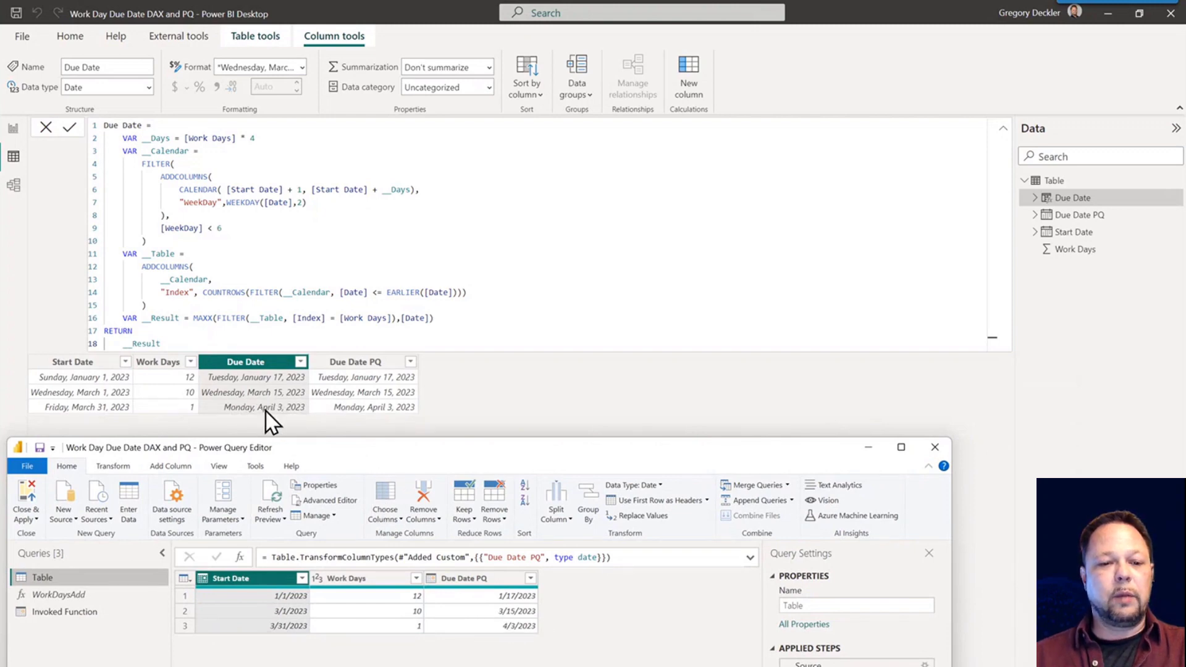
mouse_move(561, 467)
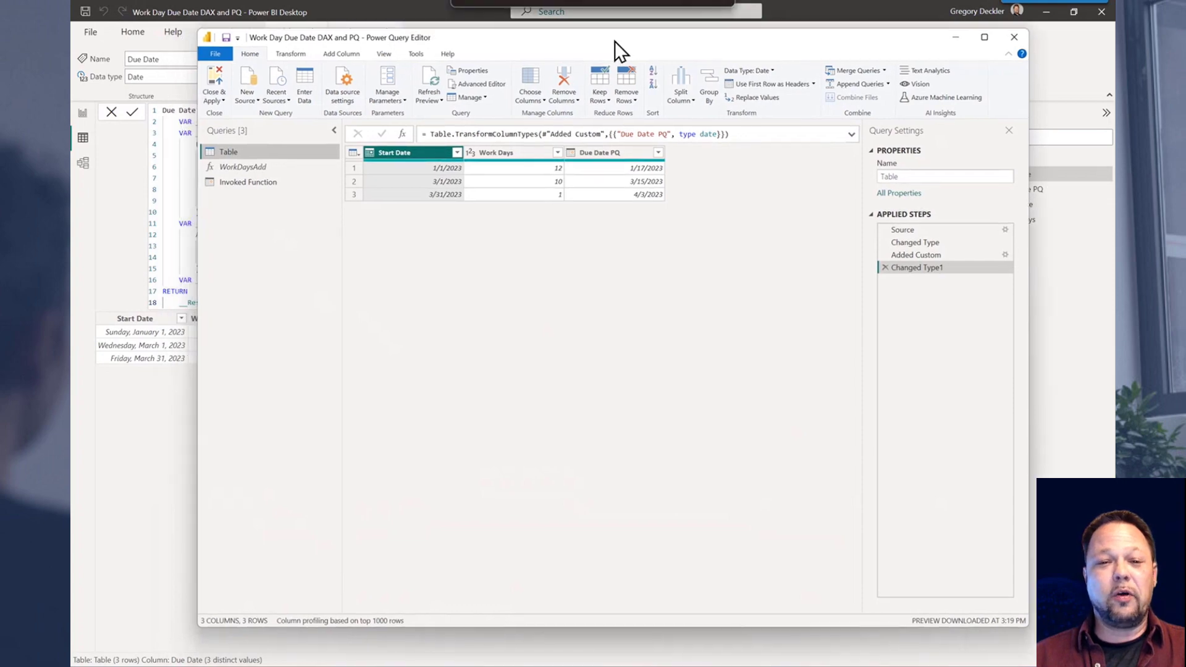
mouse_move(560, 211)
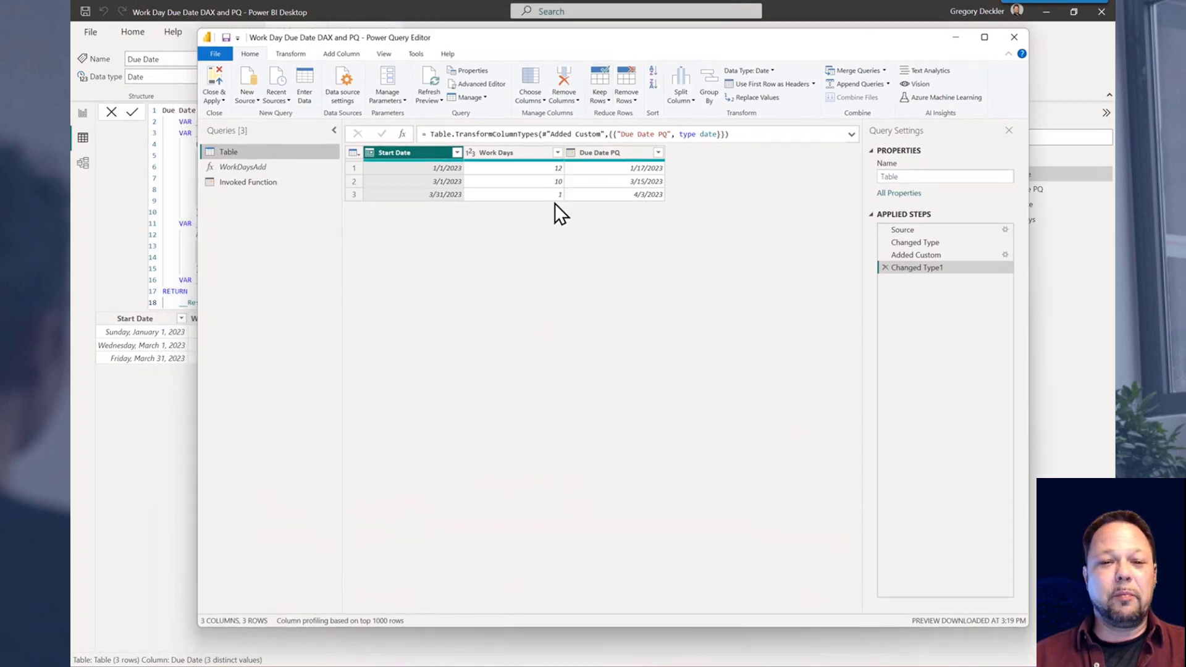